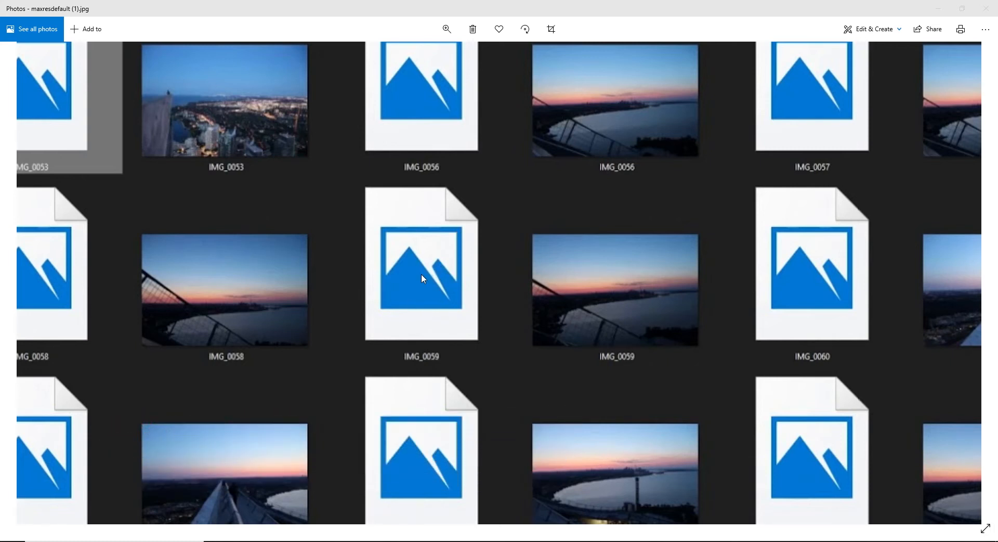
pyautogui.moveTo(617, 299)
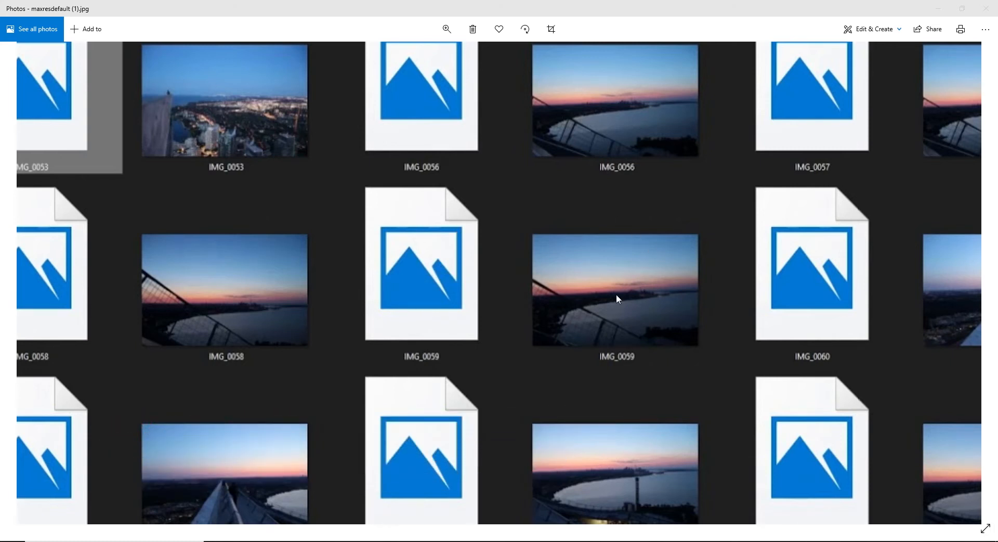
pyautogui.moveTo(408, 292)
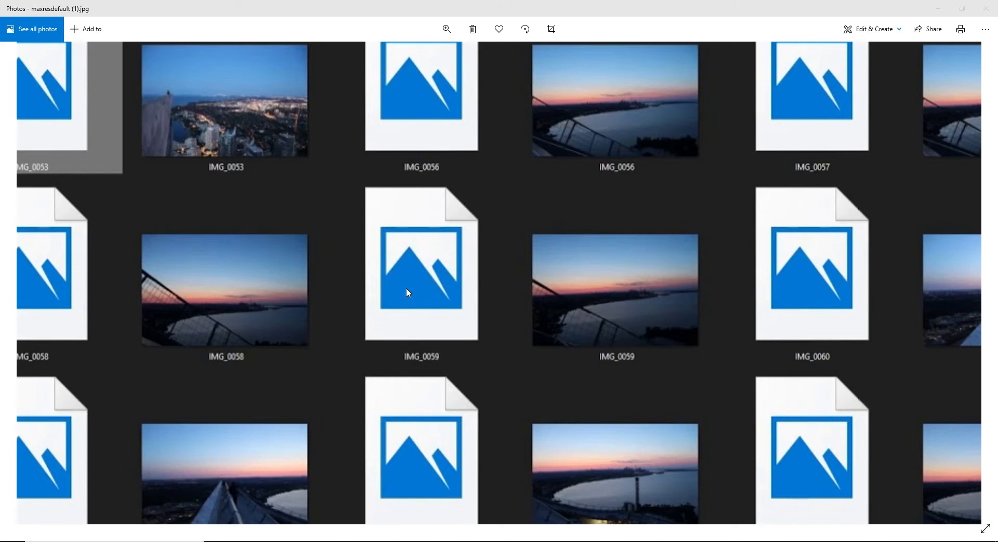
pyautogui.moveTo(605, 389)
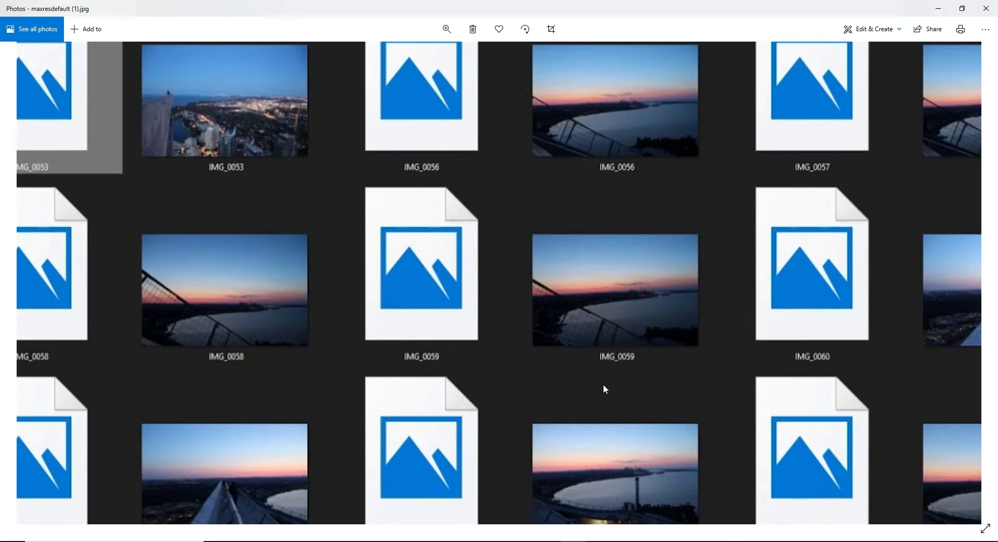
pyautogui.moveTo(471, 207)
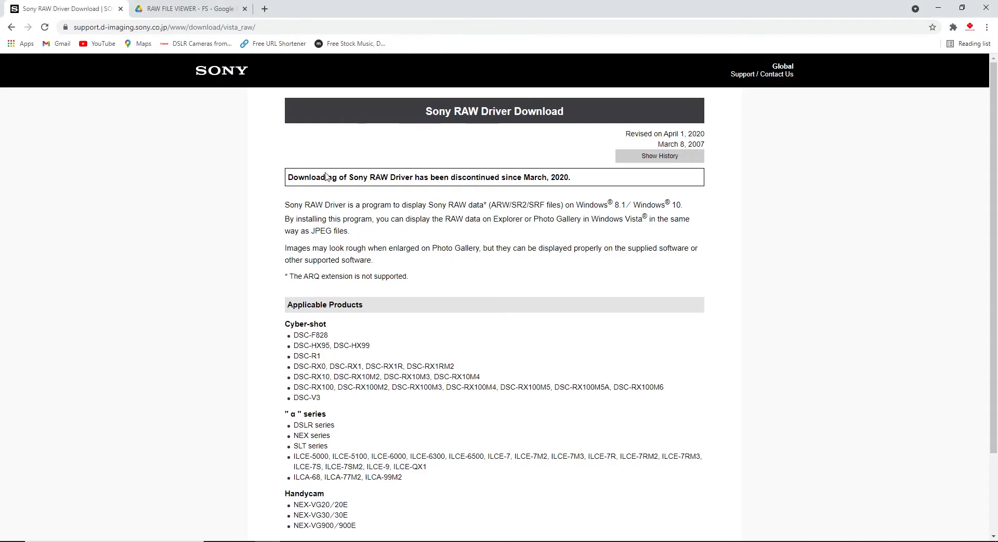
pyautogui.moveTo(413, 298)
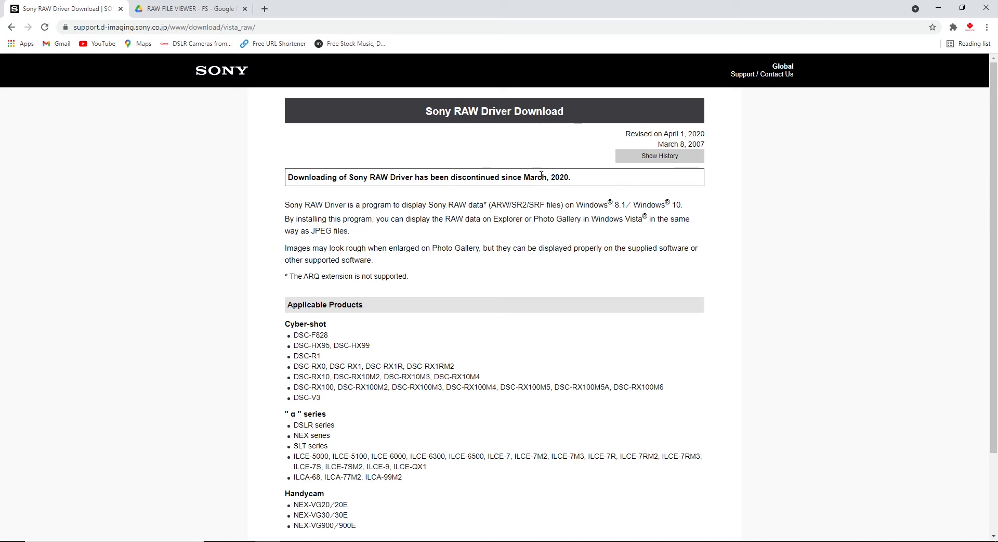
pyautogui.moveTo(465, 263)
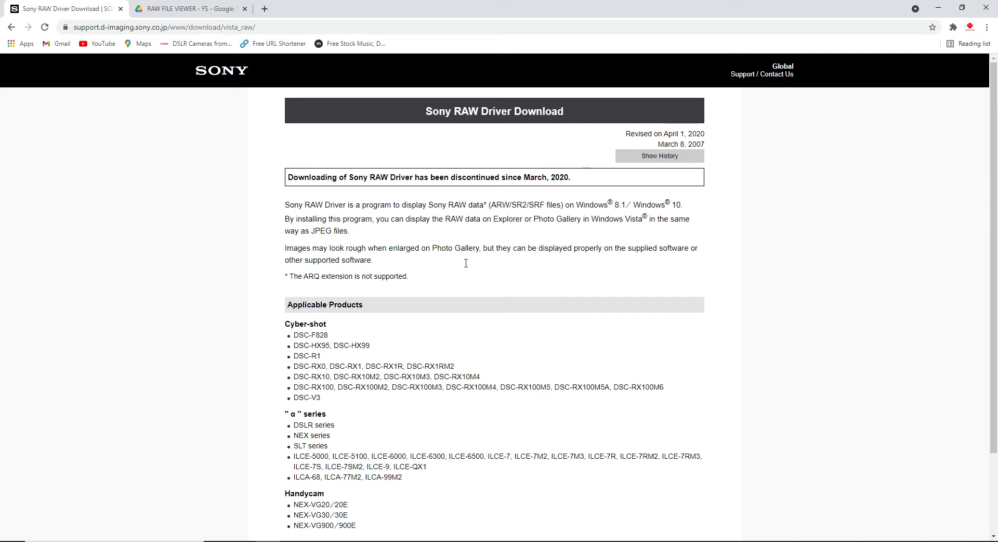
pyautogui.moveTo(465, 220)
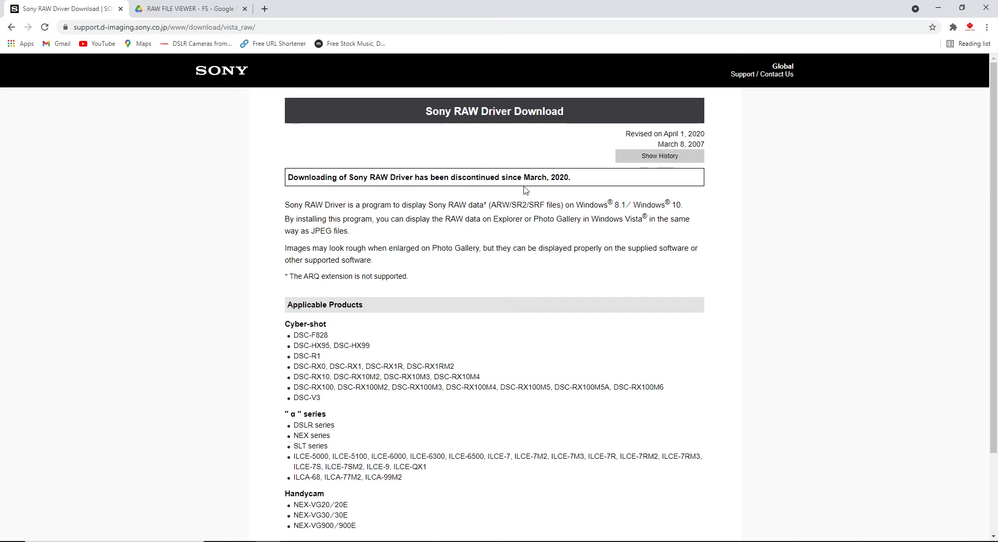
pyautogui.moveTo(205, 110)
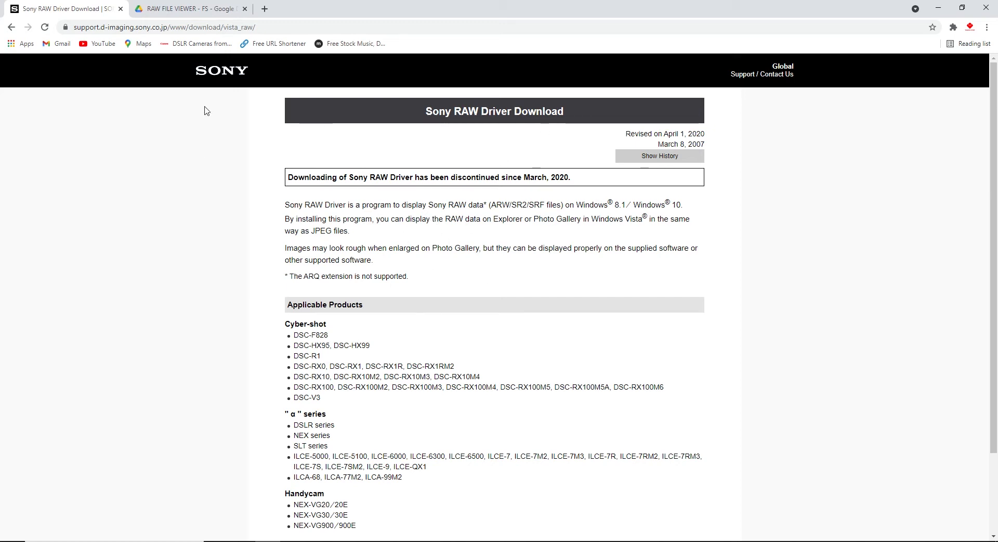
# - Switch to the RAW FILE VIEWER - FS folder tab in Google Drive
pyautogui.click(188, 9)
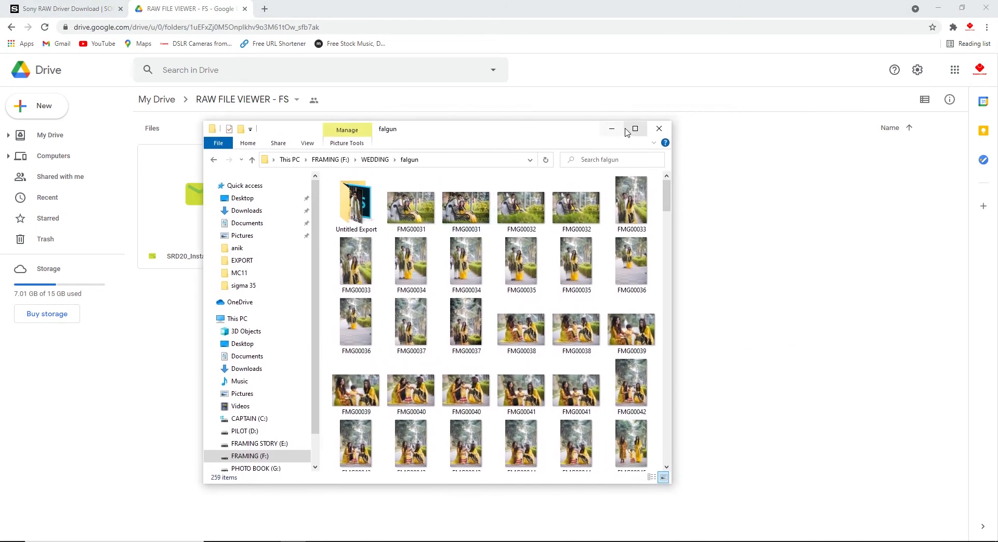
# - Maximize the falgun folder window and scroll through its large RAW photo thumbnails
pyautogui.click(635, 128)
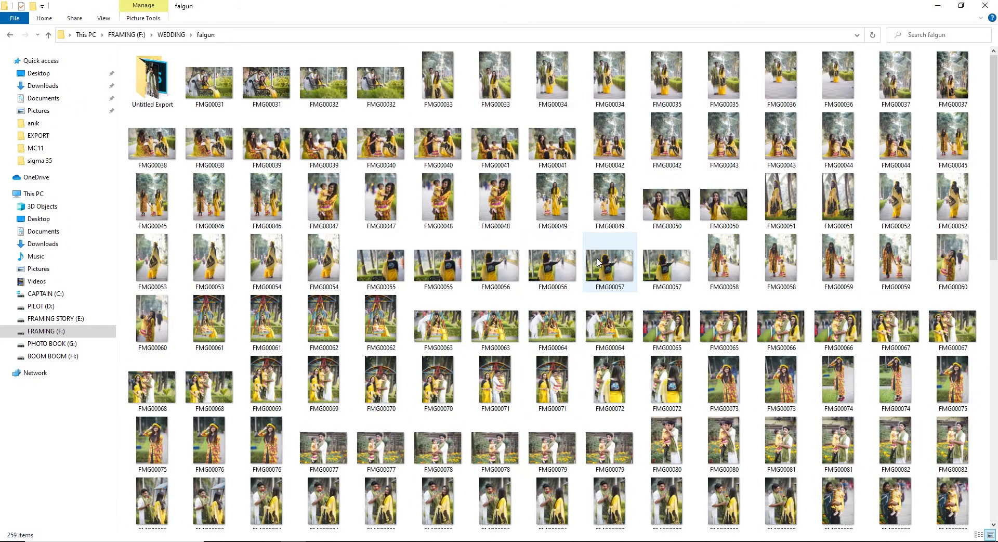
pyautogui.moveTo(584, 213)
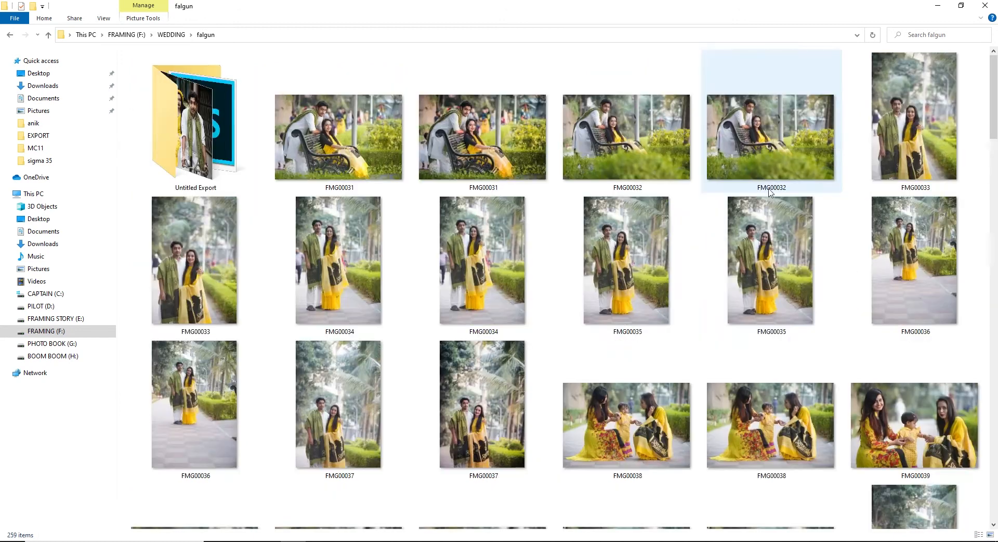
pyautogui.scroll(-3)
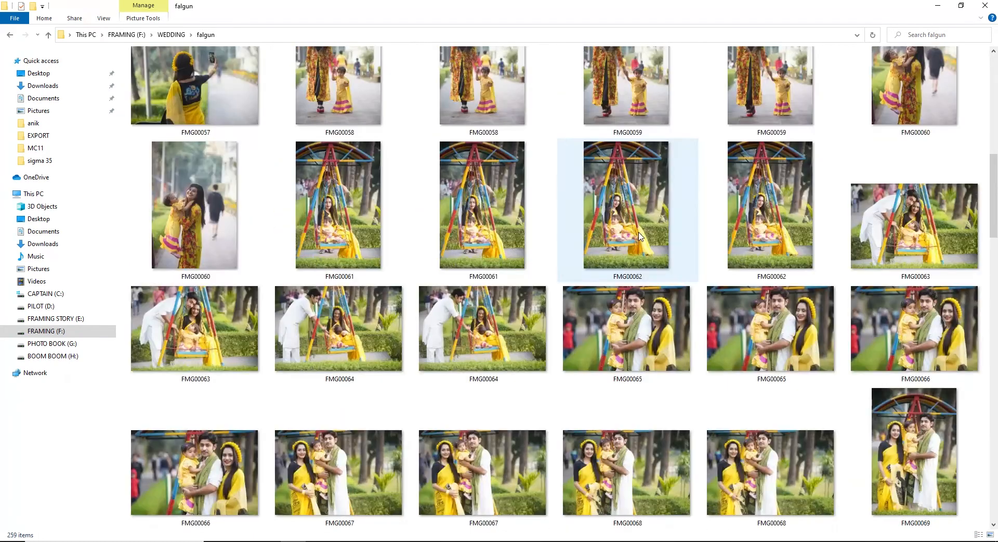
pyautogui.scroll(-3)
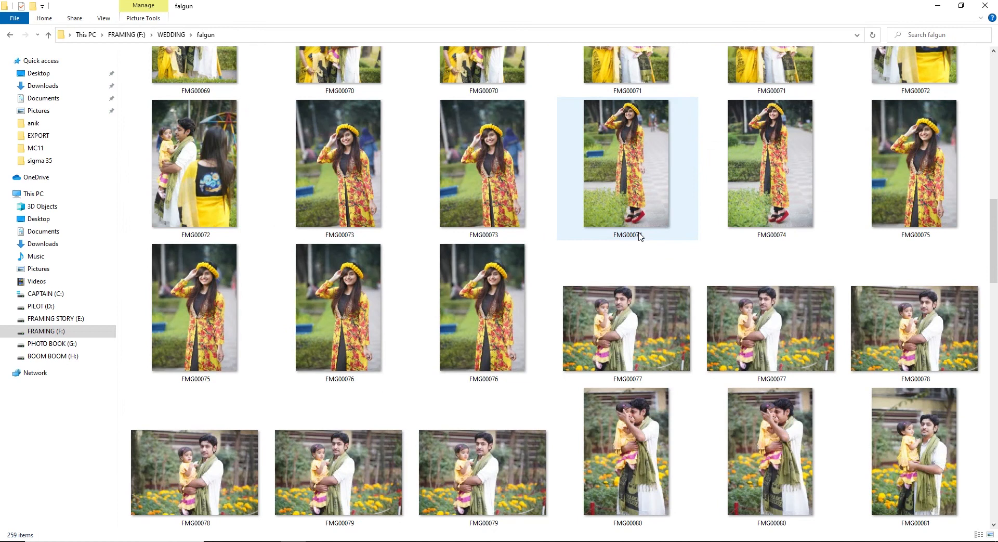
pyautogui.moveTo(623, 143)
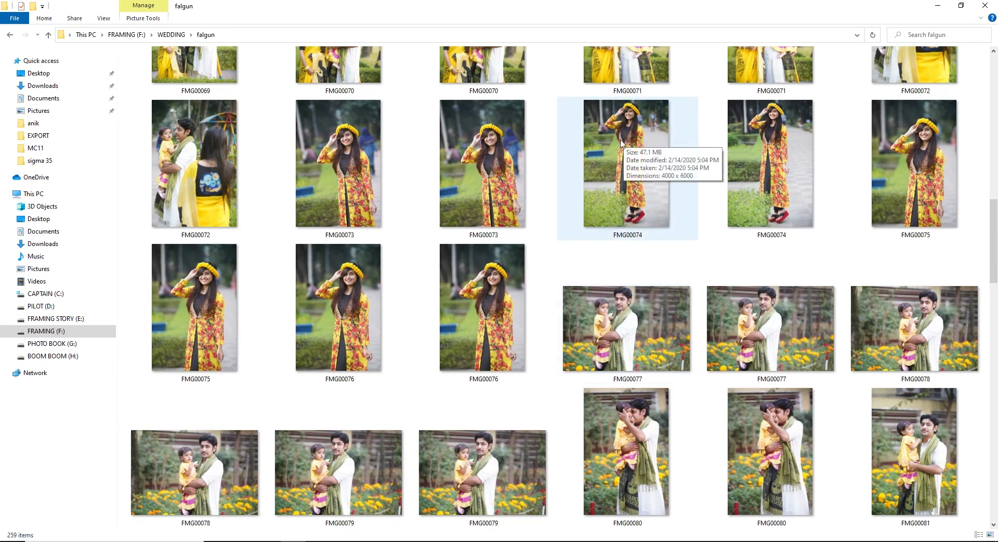